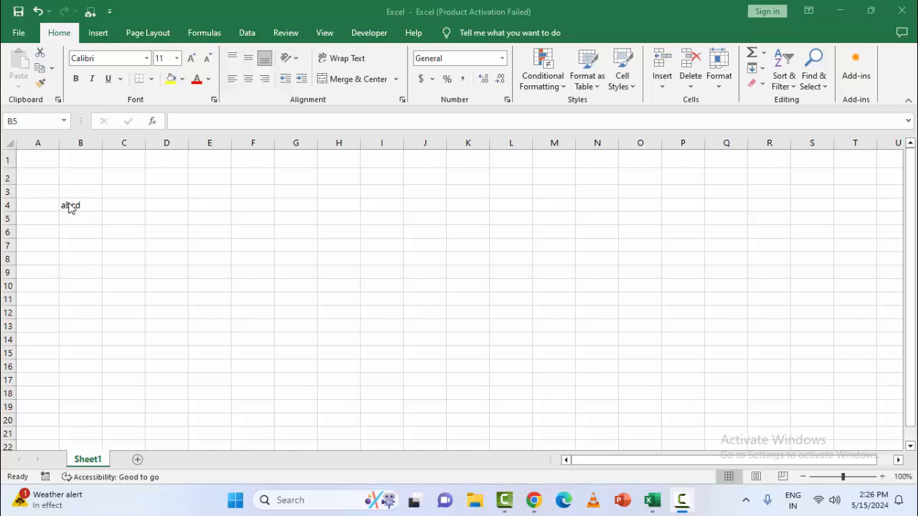
Step: Select cell B4 containing 'abcd' and copy it
{"action": "left_click", "coordinate": [81, 205]}
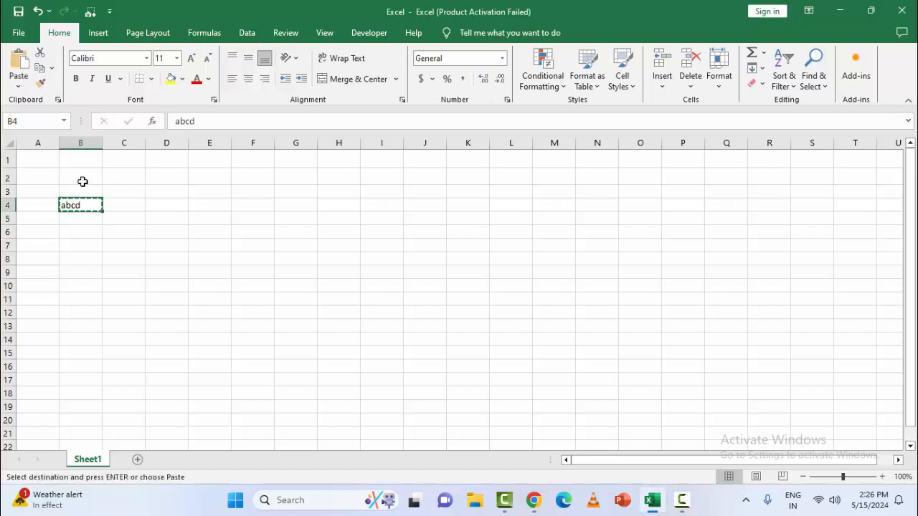
{"action": "mouse_move", "coordinate": [50, 193]}
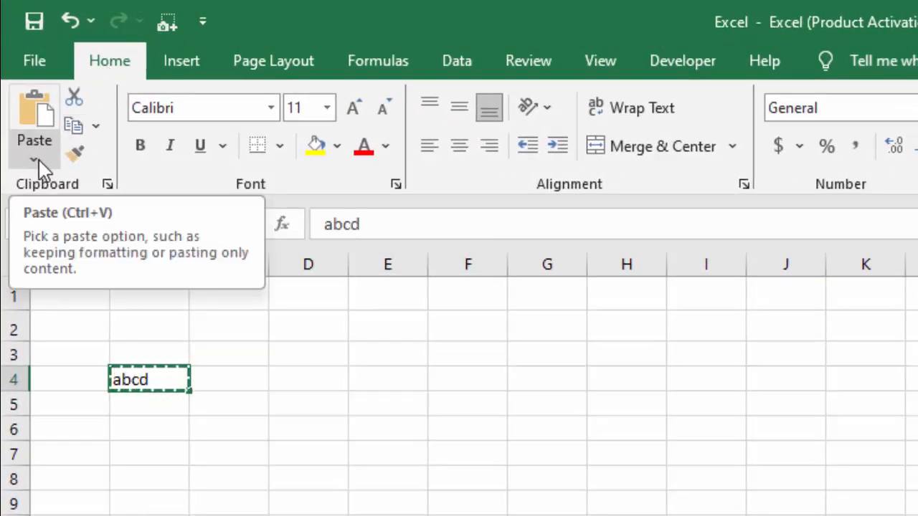
Step: Paste the copied 'abcd' via Paste Special as Values only
{"action": "left_click", "coordinate": [35, 157]}
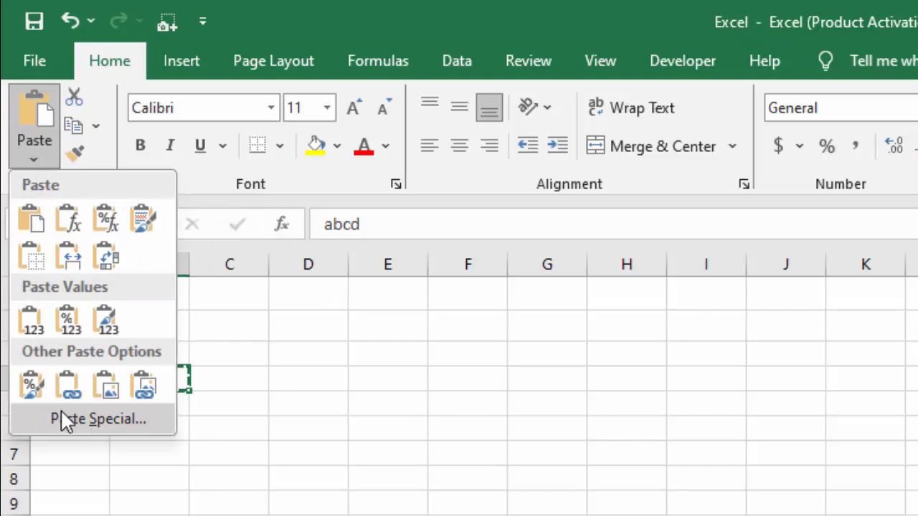
{"action": "mouse_move", "coordinate": [98, 419]}
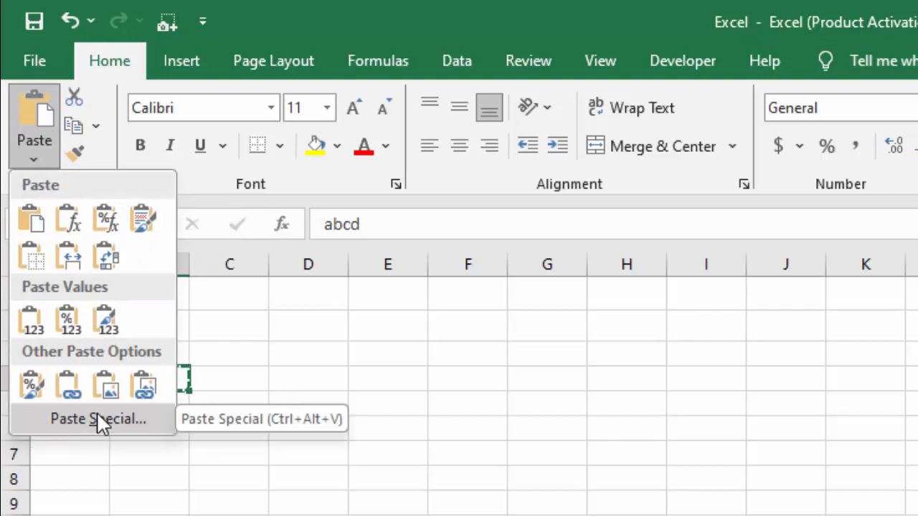
{"action": "left_click", "coordinate": [98, 419]}
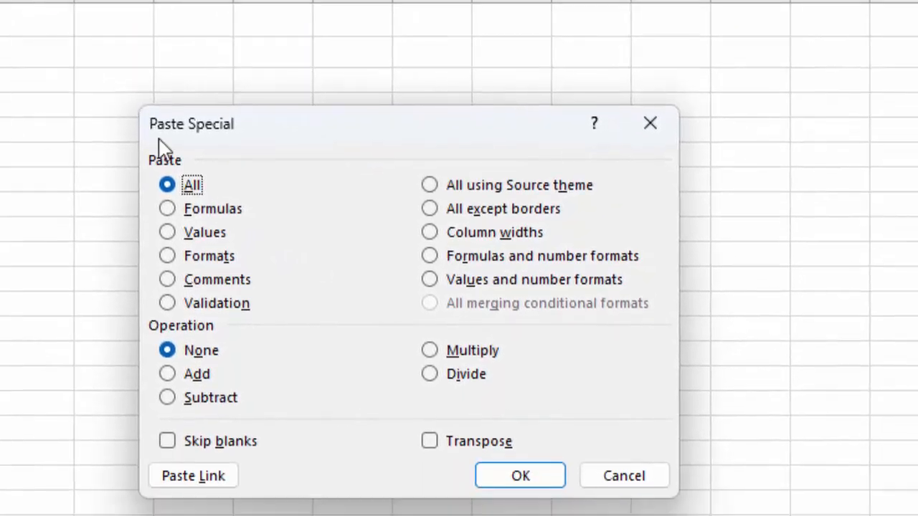
{"action": "left_click", "coordinate": [167, 233]}
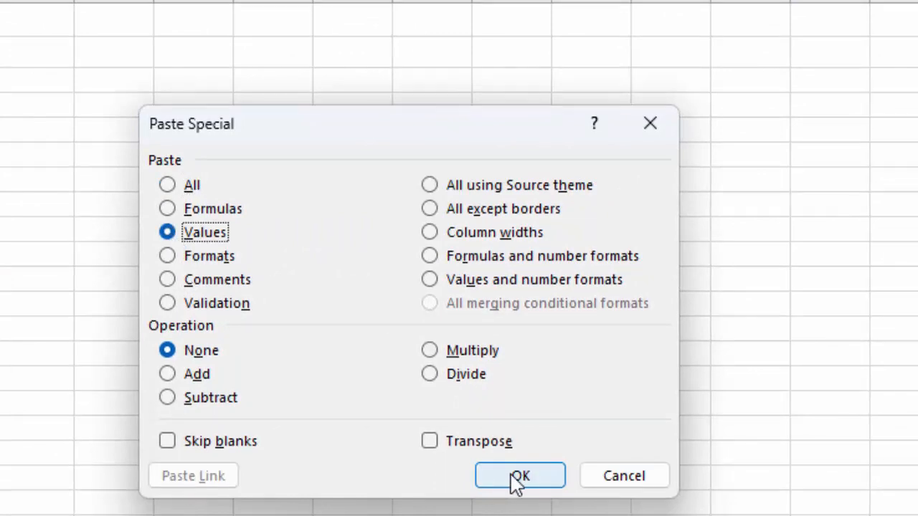
{"action": "left_click", "coordinate": [519, 476]}
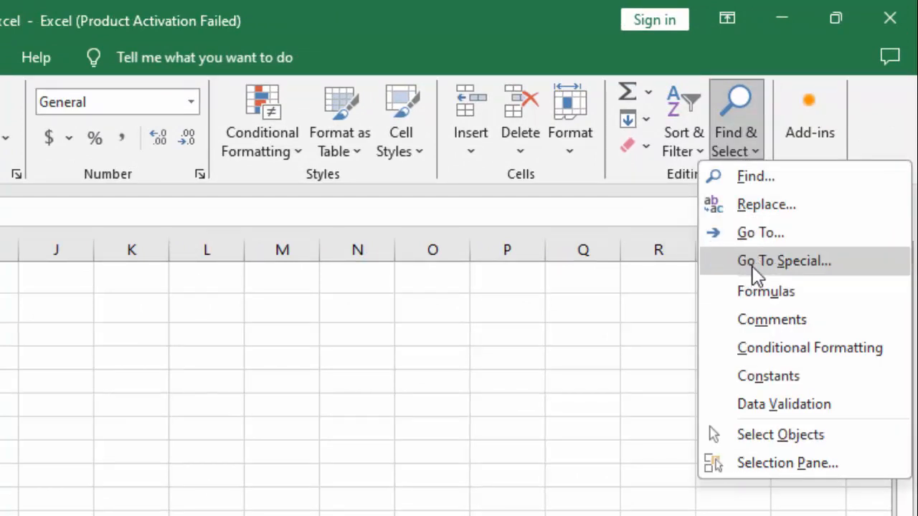
Step: Use Go To Special to select all cells containing Formulas, all subtypes checked
{"action": "left_click", "coordinate": [783, 261]}
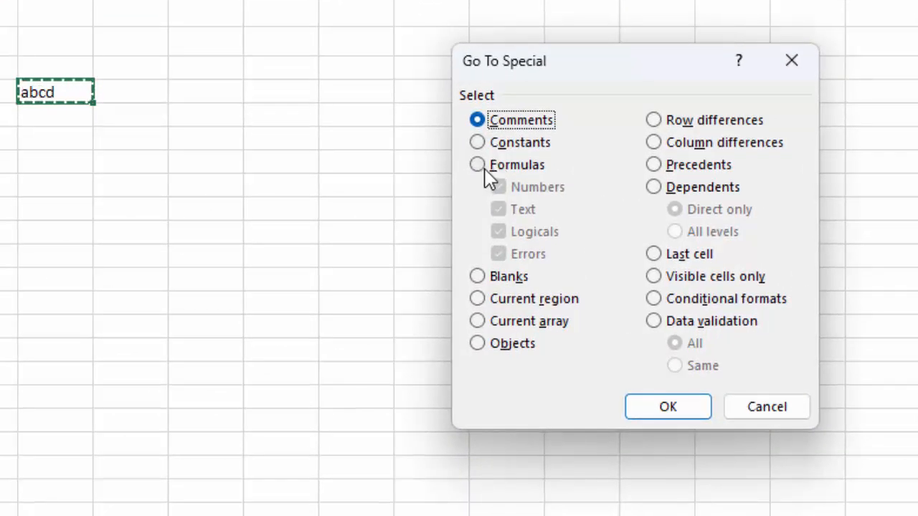
{"action": "left_click", "coordinate": [476, 164]}
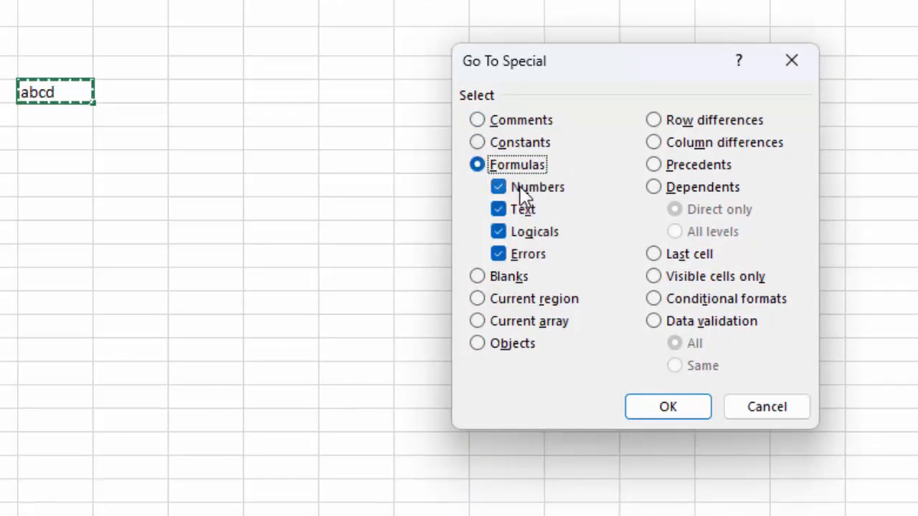
{"action": "mouse_move", "coordinate": [567, 188]}
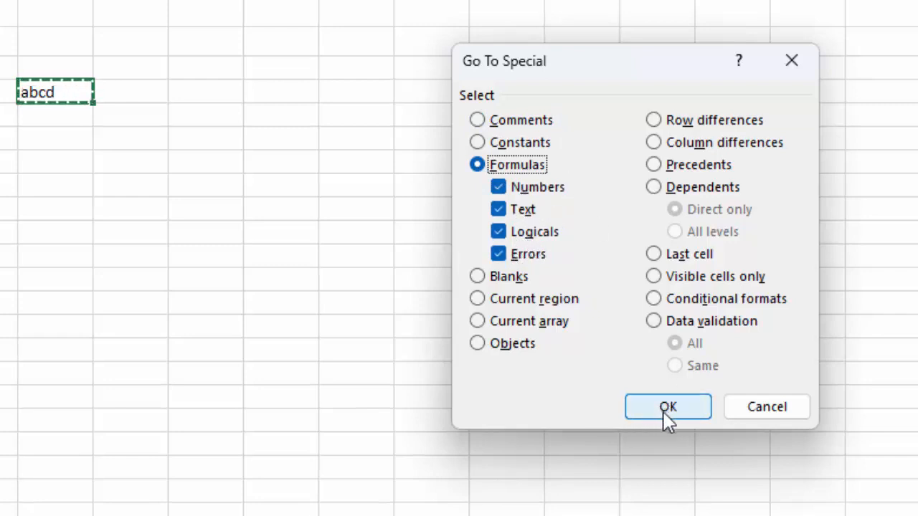
{"action": "left_click", "coordinate": [669, 408]}
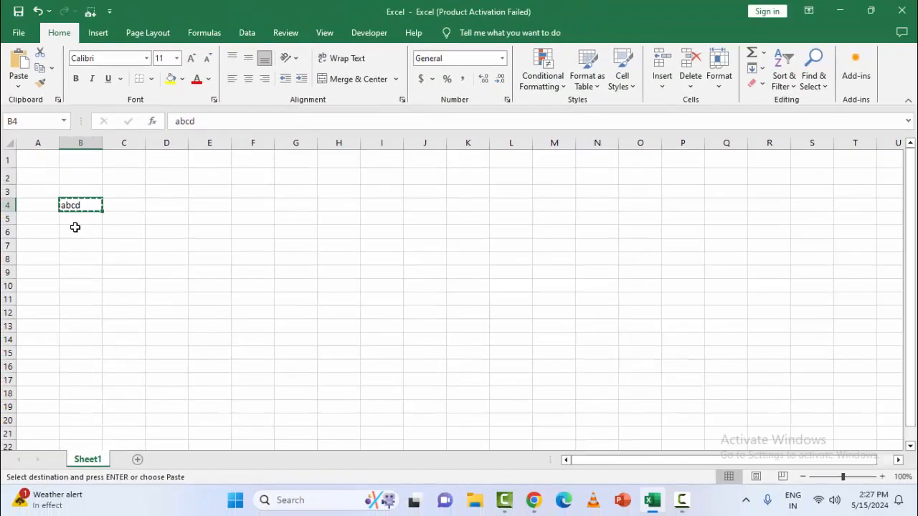